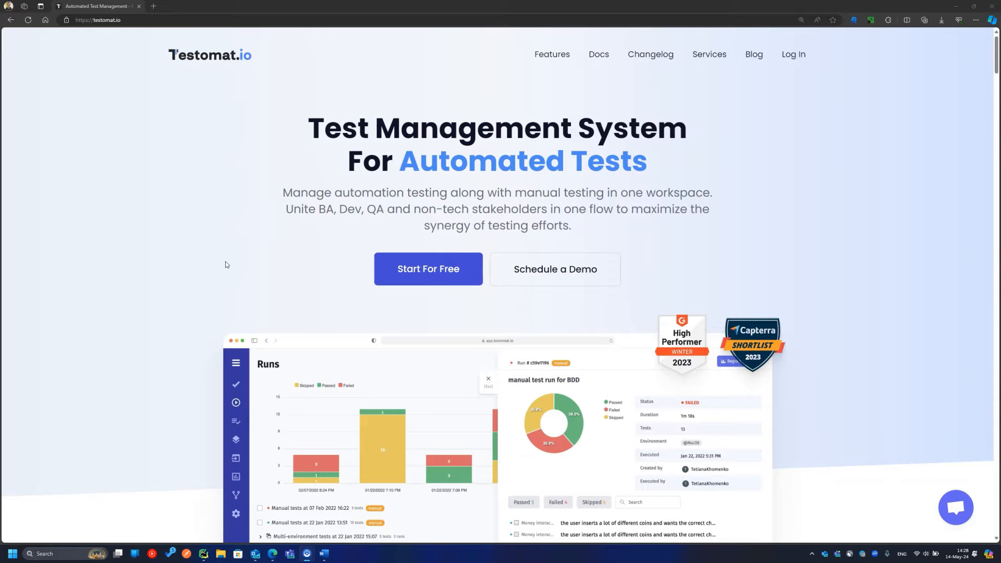
Create a new Testomat.io project titled 'Playwright test automation'.
{"action": "scroll", "scroll_direction": "down", "scroll_amount": 3}
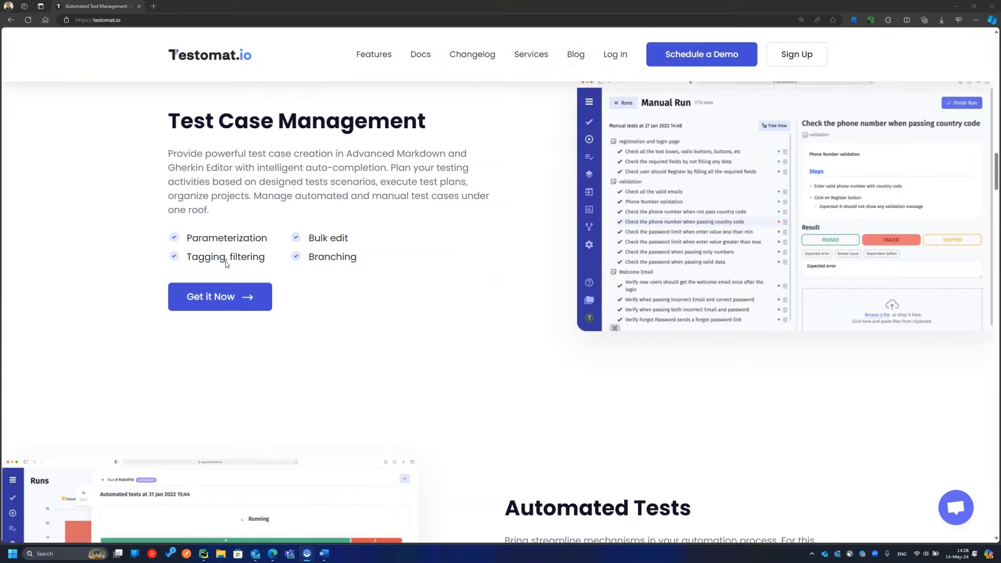
{"action": "scroll", "scroll_direction": "down", "scroll_amount": 3}
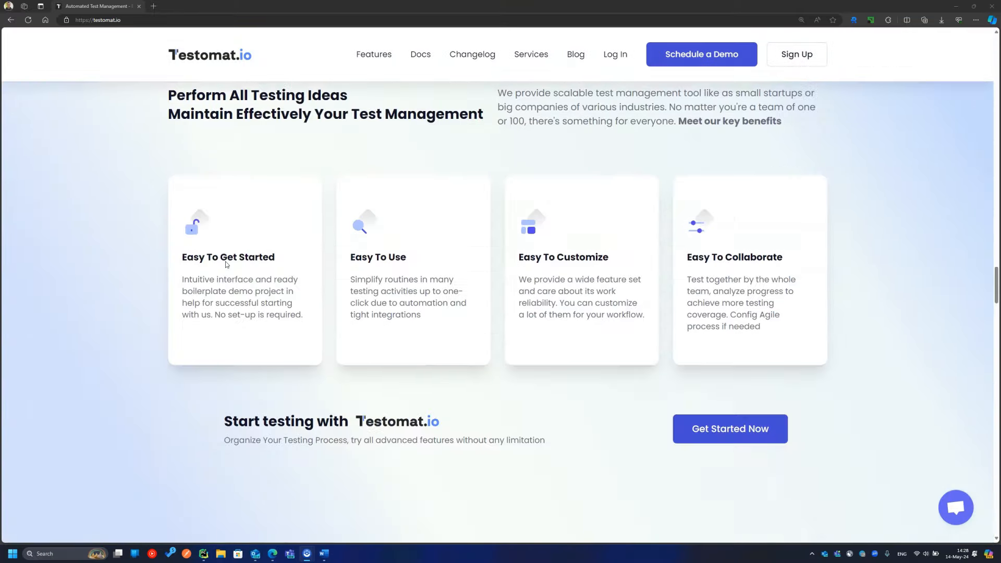
{"action": "scroll", "scroll_direction": "down", "scroll_amount": 3}
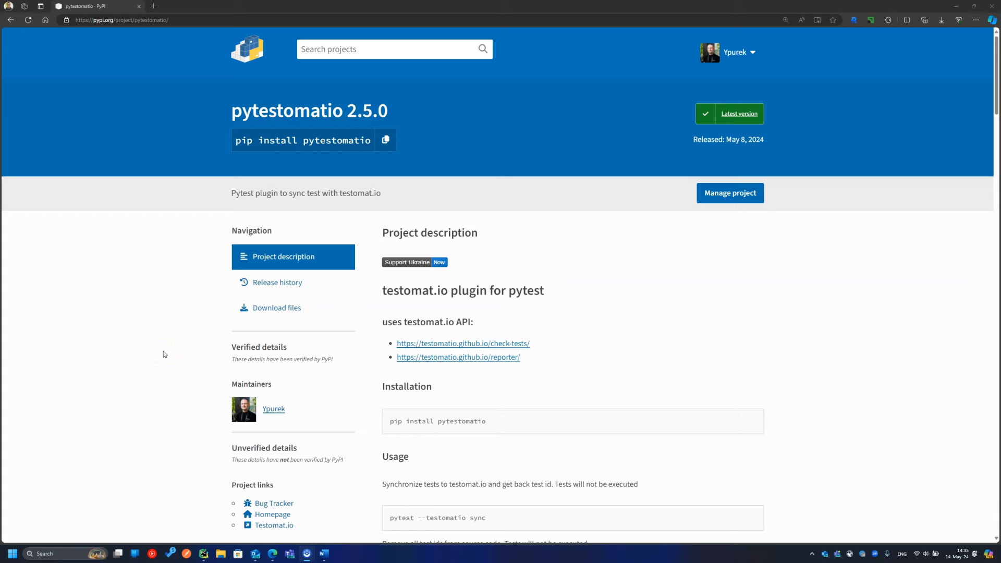
{"action": "scroll", "scroll_direction": "down", "scroll_amount": 3}
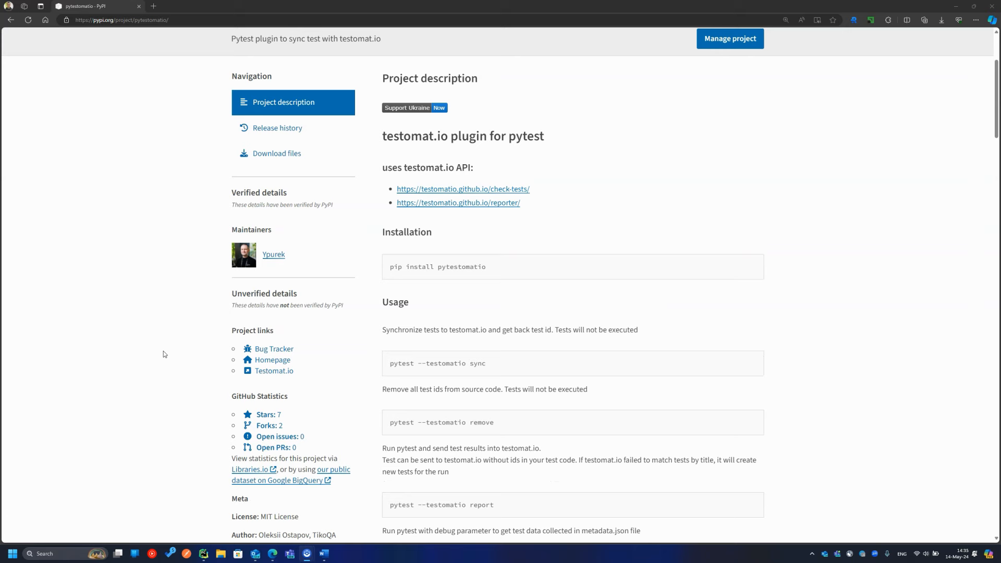
{"action": "scroll", "scroll_direction": "down", "scroll_amount": 3}
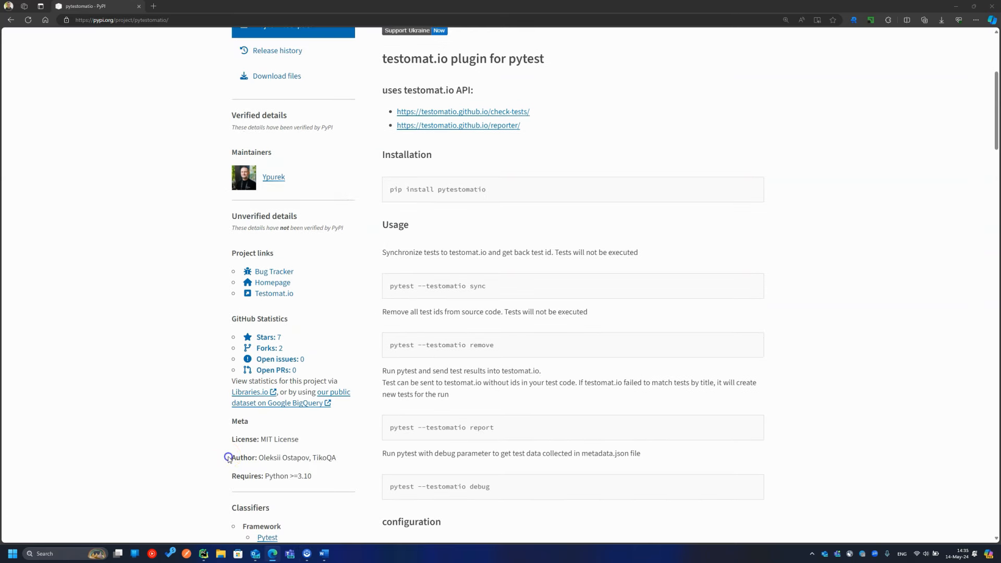
{"action": "triple_click", "coordinate": [282, 457]}
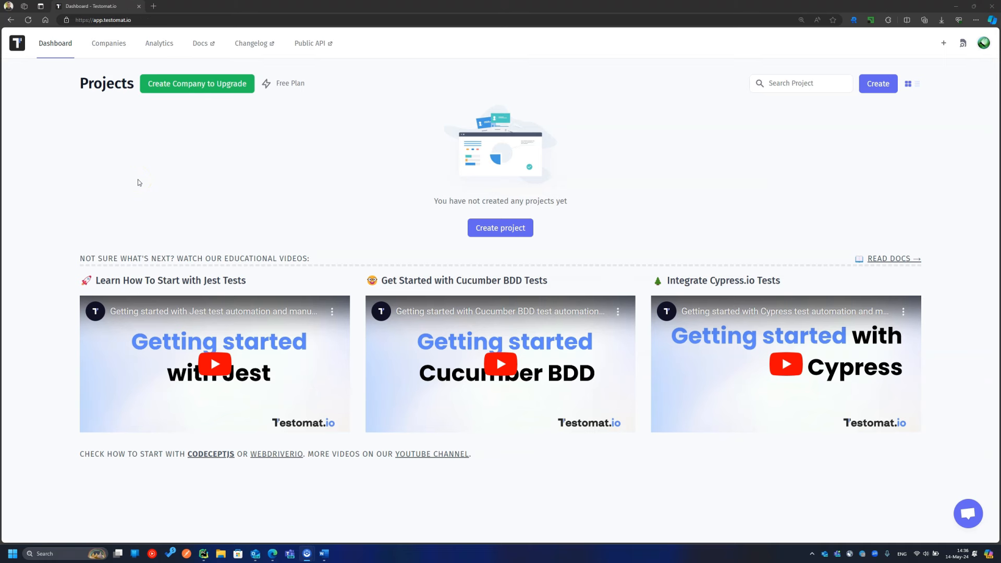
{"action": "left_click", "coordinate": [499, 229]}
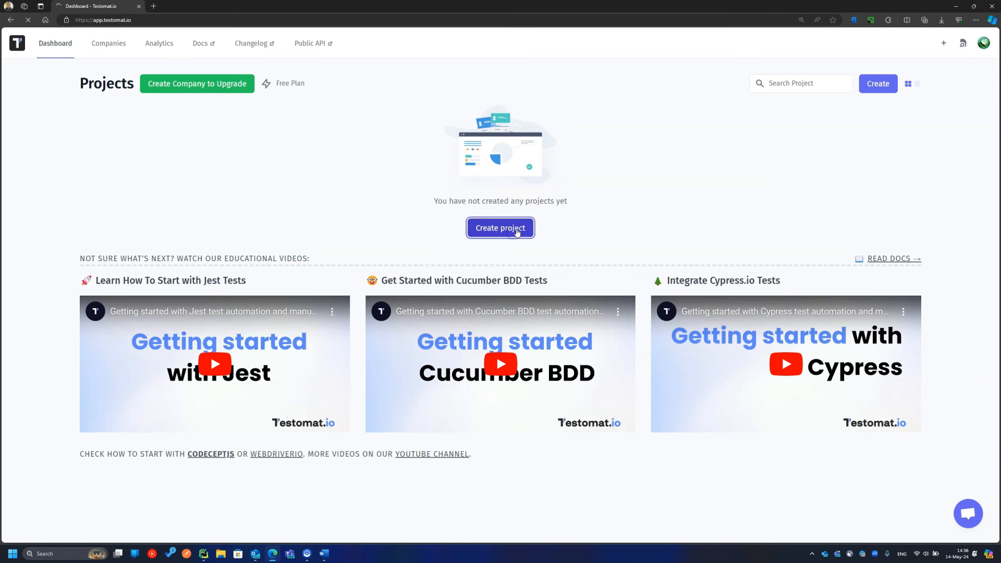
{"action": "left_click", "coordinate": [499, 228]}
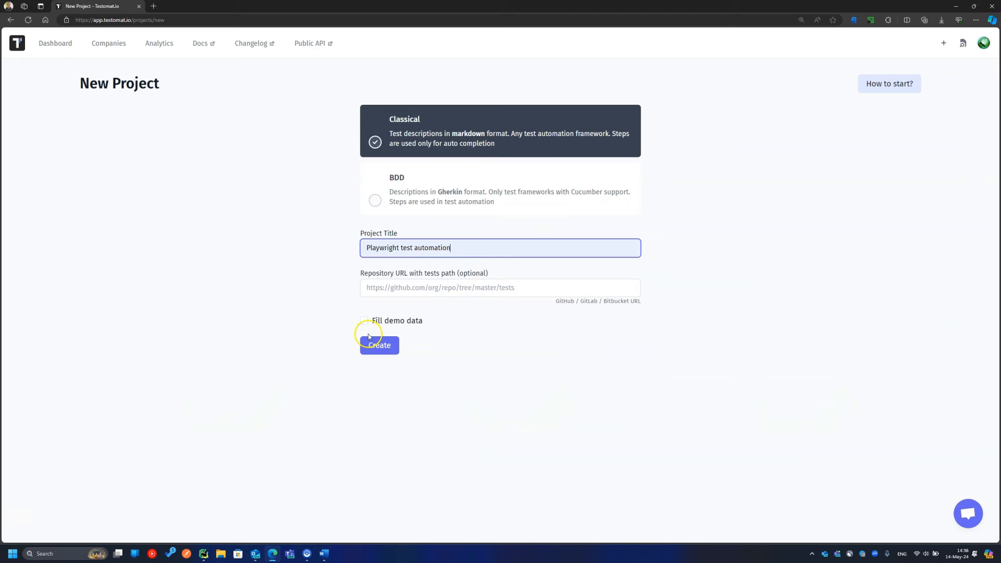
{"action": "left_click", "coordinate": [378, 345]}
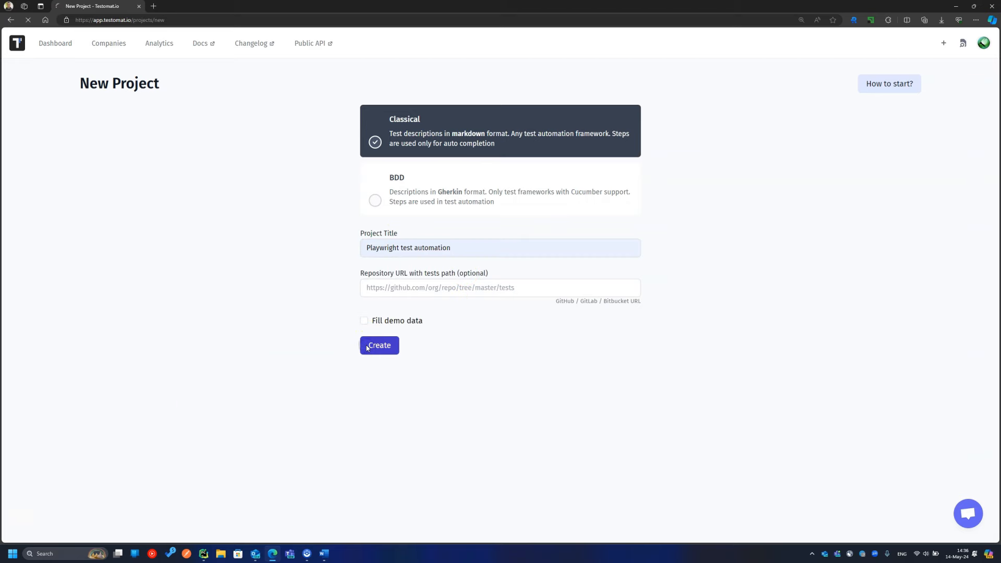
{"action": "left_click", "coordinate": [379, 345]}
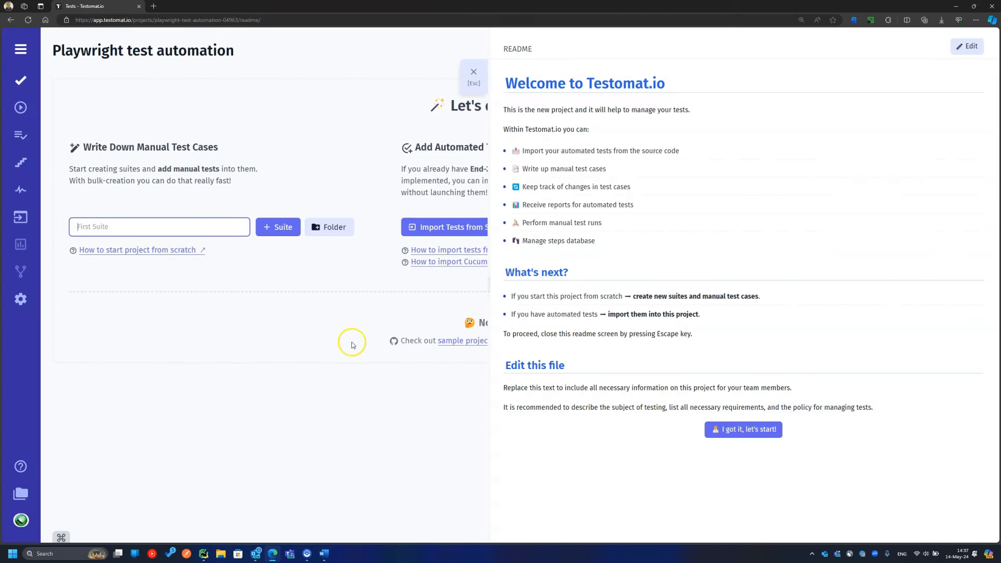
Copy the Project API key from Settings > Project.
{"action": "left_click", "coordinate": [21, 299]}
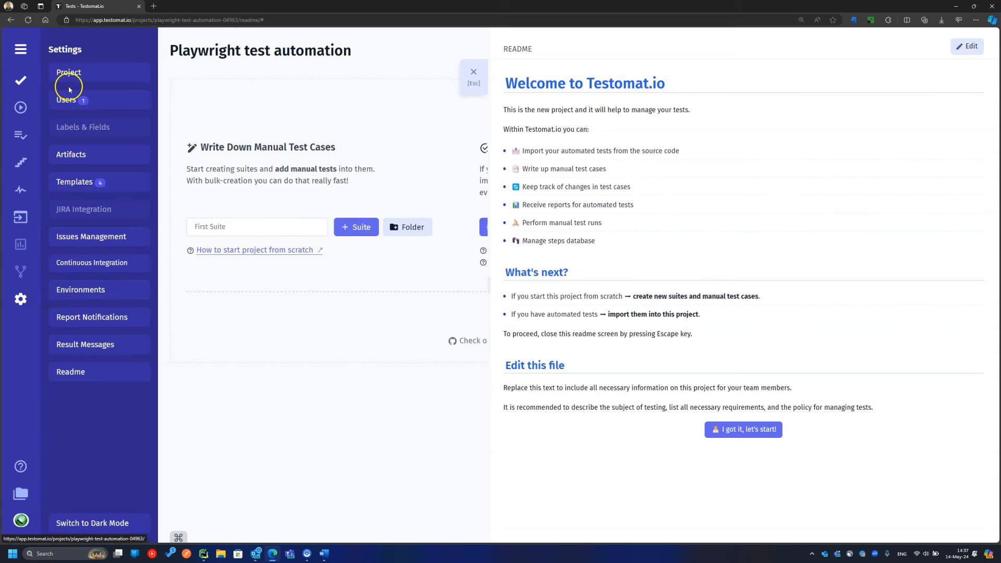
{"action": "left_click", "coordinate": [69, 72]}
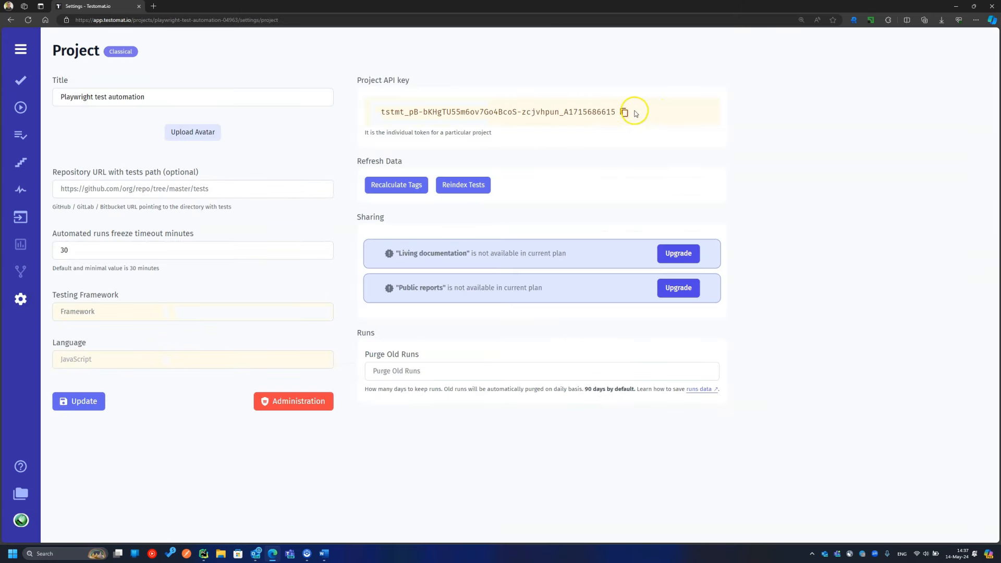
{"action": "left_click", "coordinate": [623, 113]}
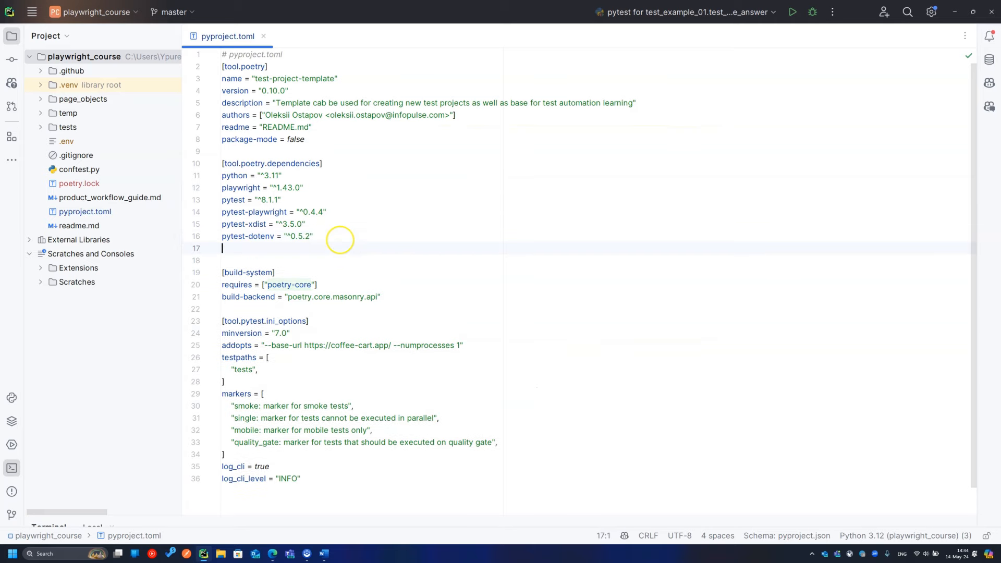
Add a pytestomatio = "^2.5" line under [tool.poetry.dependencies].
{"action": "type", "text": "pytestomatio"}
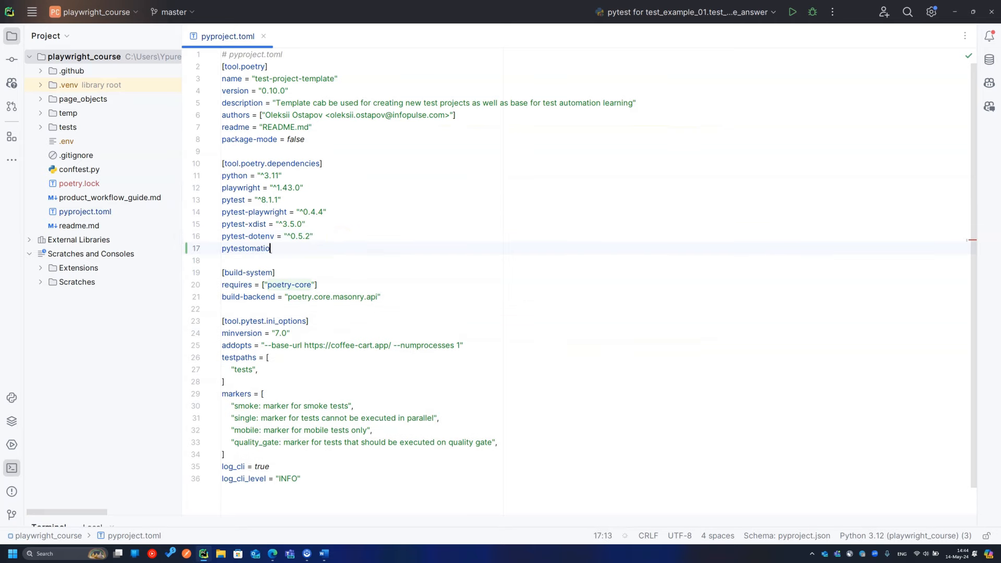
{"action": "type", "text": "= \"^2.5"}
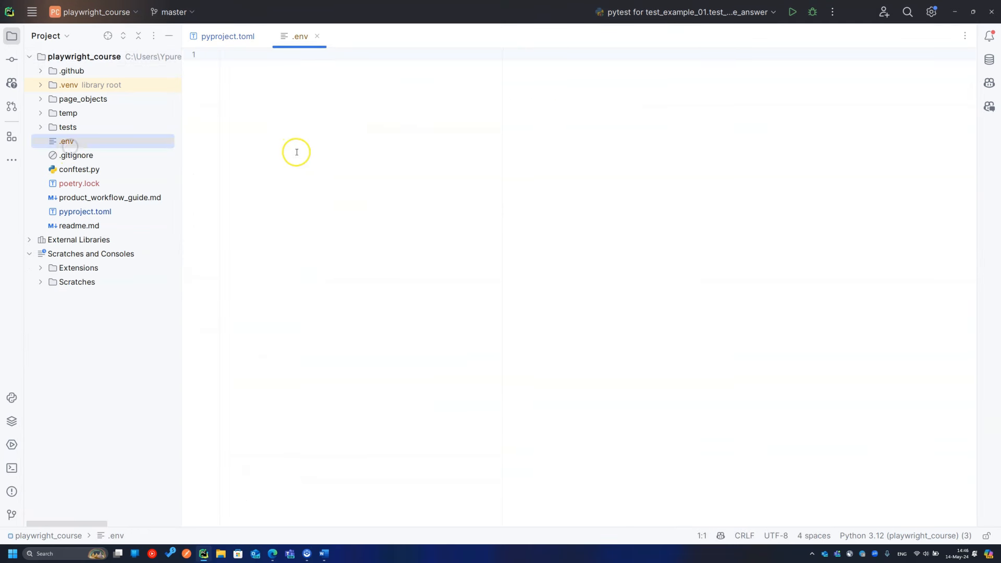
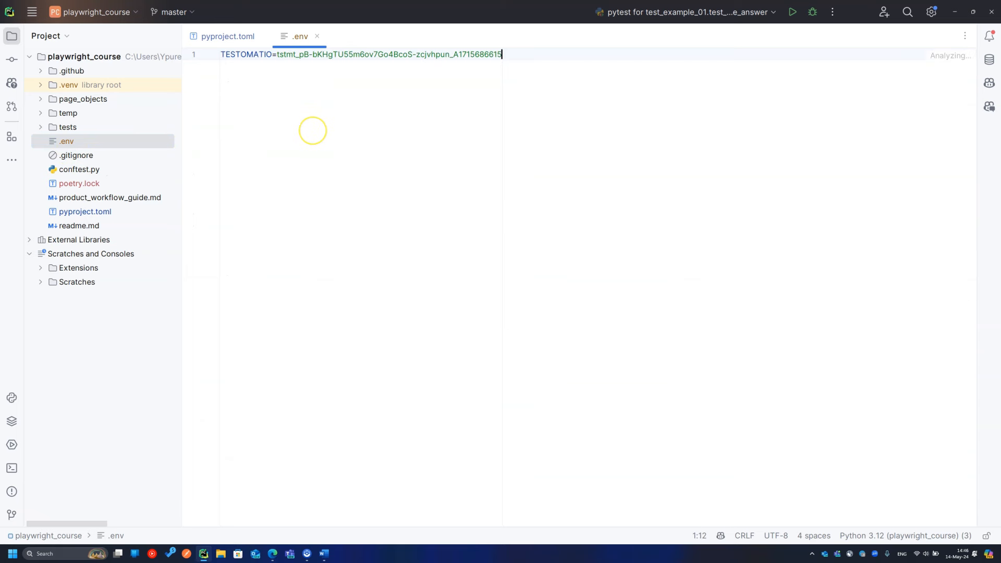
Write TESTOMATIO=<api key> and TESTOMATIO_CODE_STYLE=pep8 lines into .env.
{"action": "key", "text": "enter"}
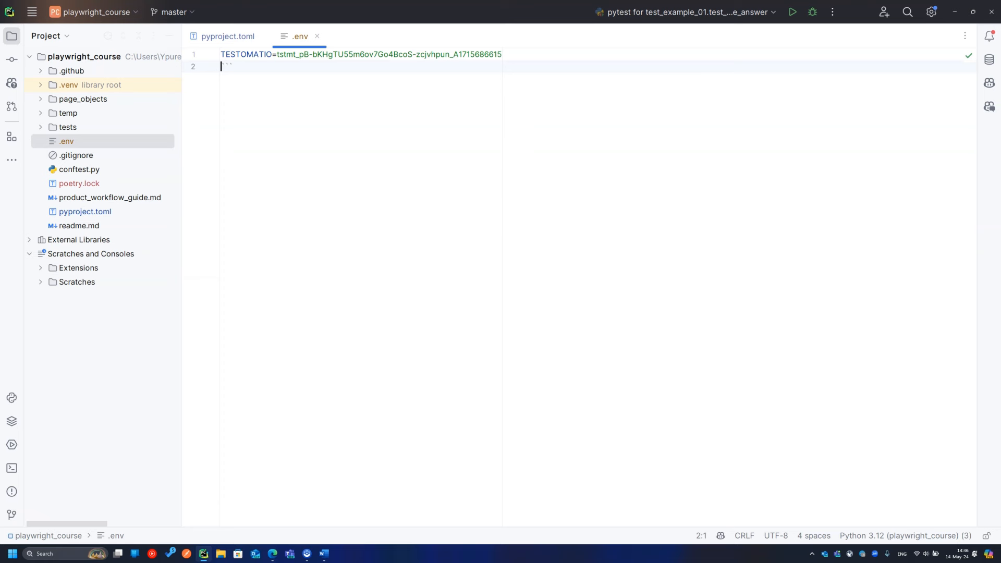
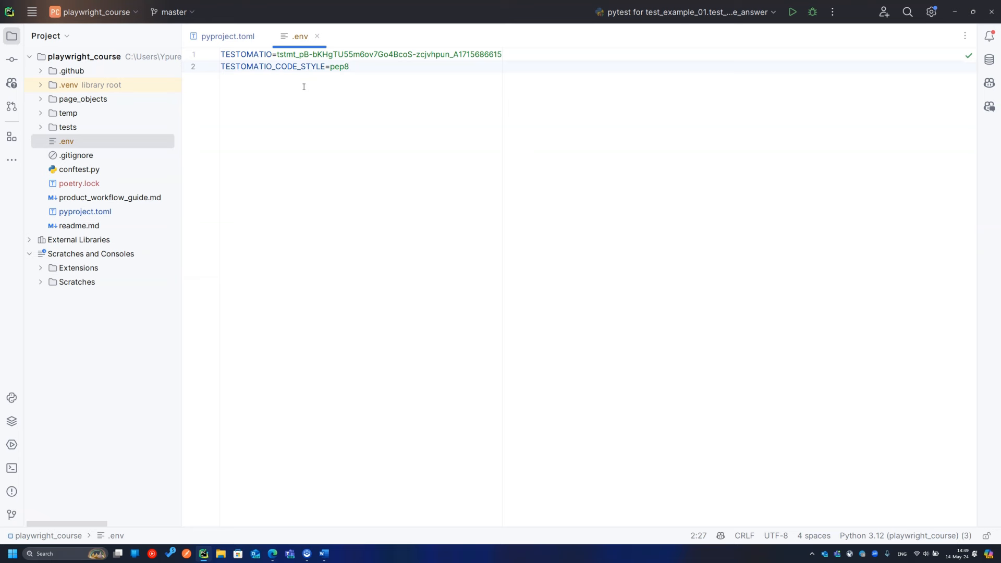
{"action": "left_click", "coordinate": [348, 67]}
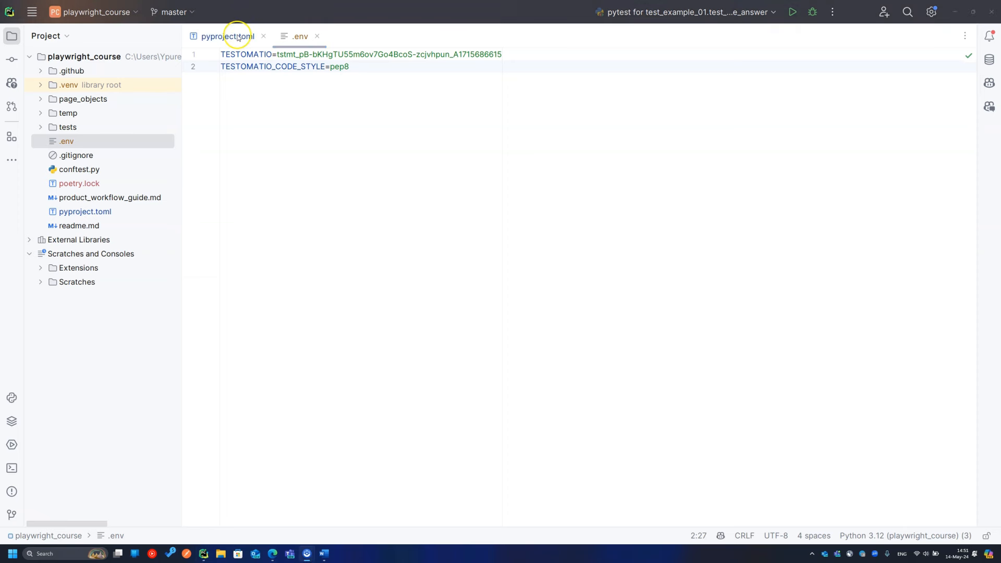
Run 'pytest --testomatio sync' in the Terminal to load the tests to Testomat.io.
{"action": "left_click", "coordinate": [227, 35]}
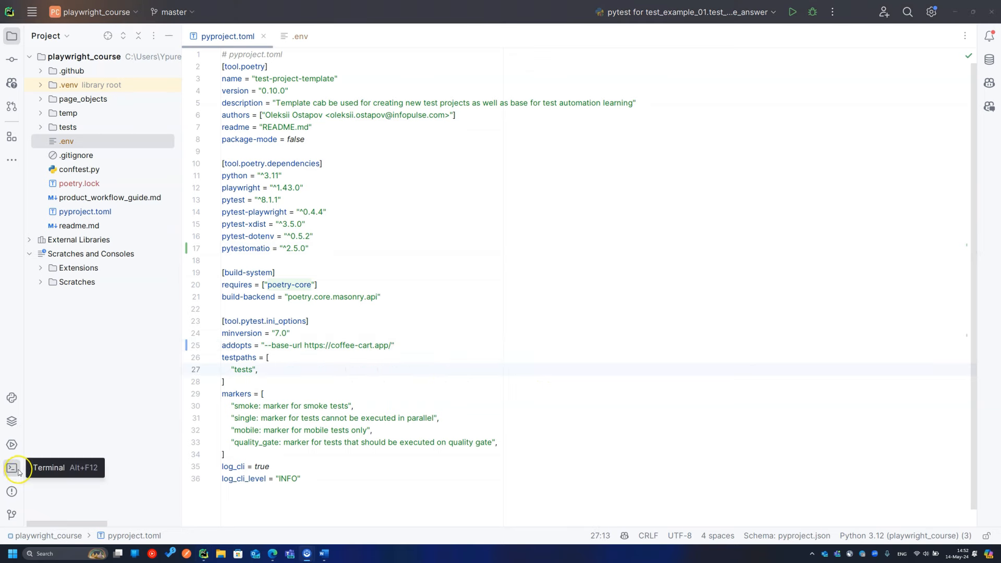
{"action": "left_click", "coordinate": [12, 468]}
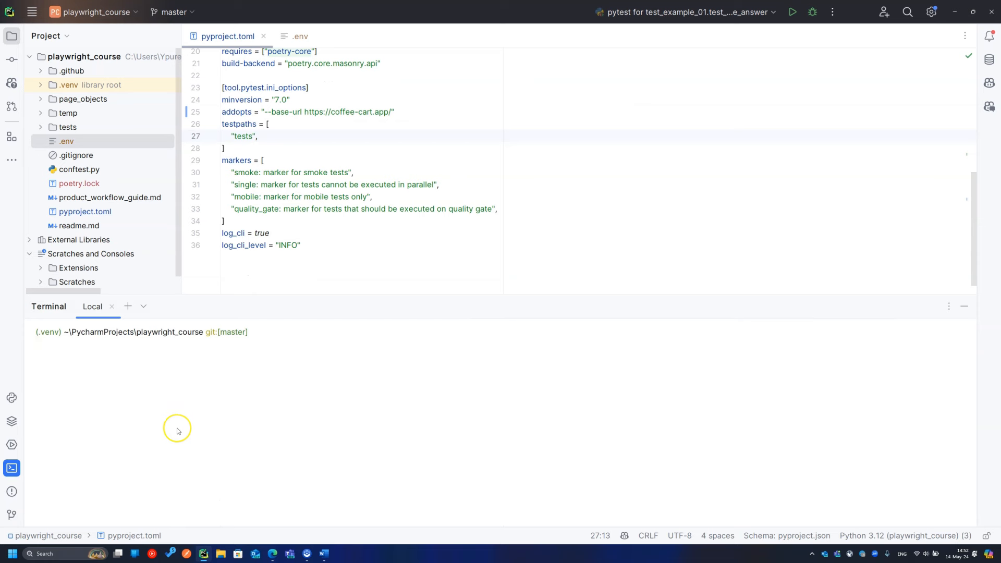
{"action": "type", "text": "pytest --"}
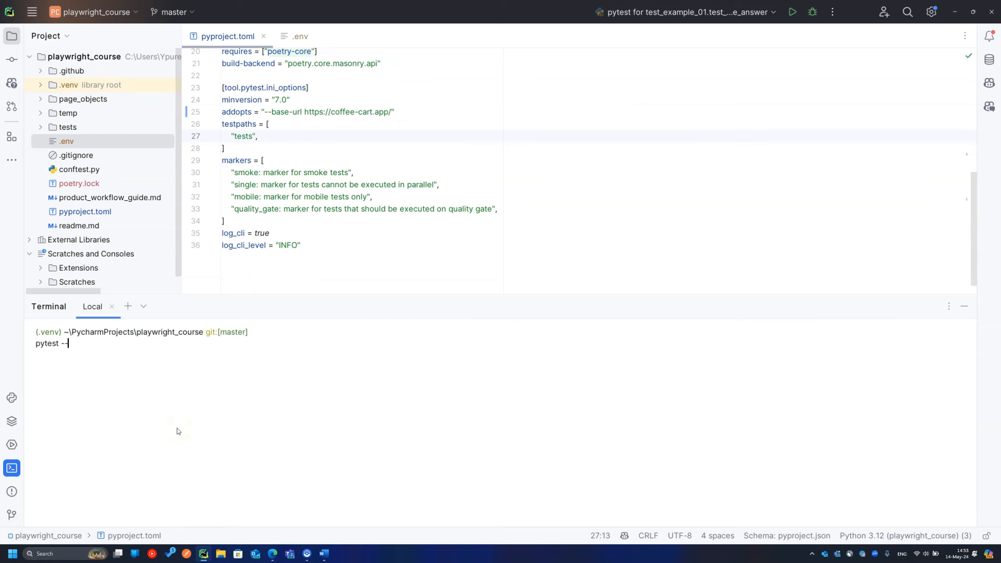
{"action": "type", "text": "testomatio sy"}
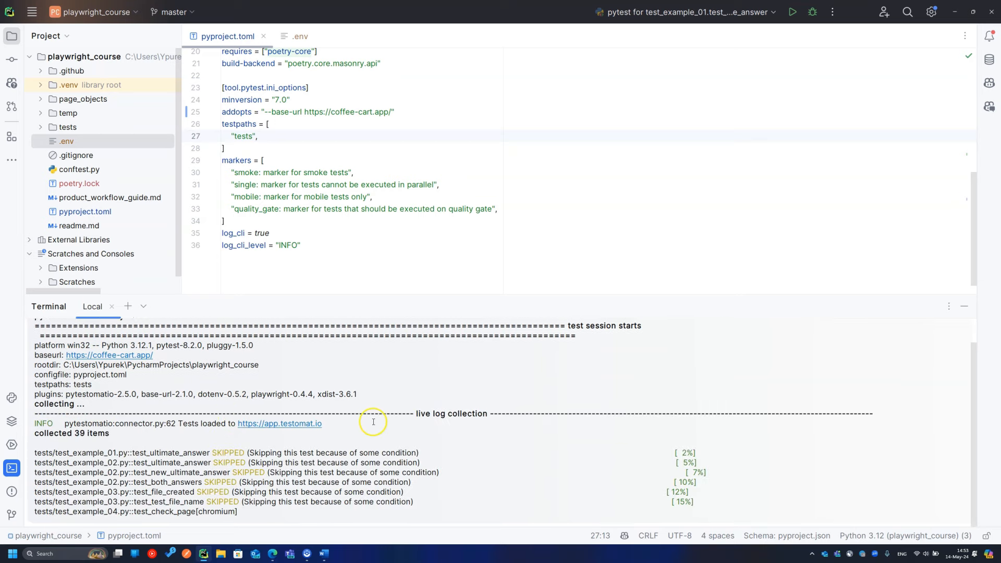
{"action": "scroll", "scroll_direction": "down", "scroll_amount": 3}
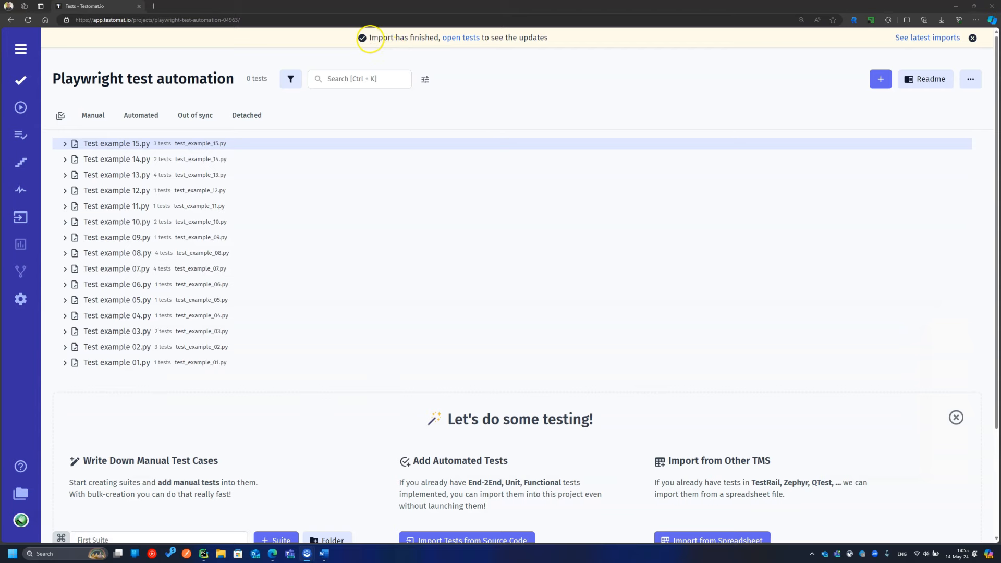
{"action": "mouse_move", "coordinate": [521, 72]}
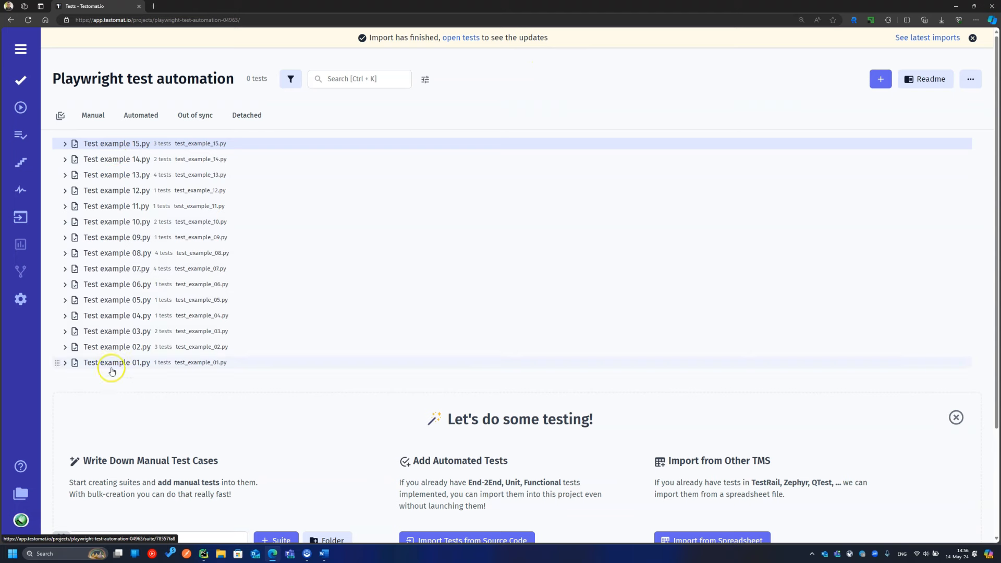
Browse Test example 15's Api test code and Test example 12's Intercept test.
{"action": "left_click", "coordinate": [117, 143]}
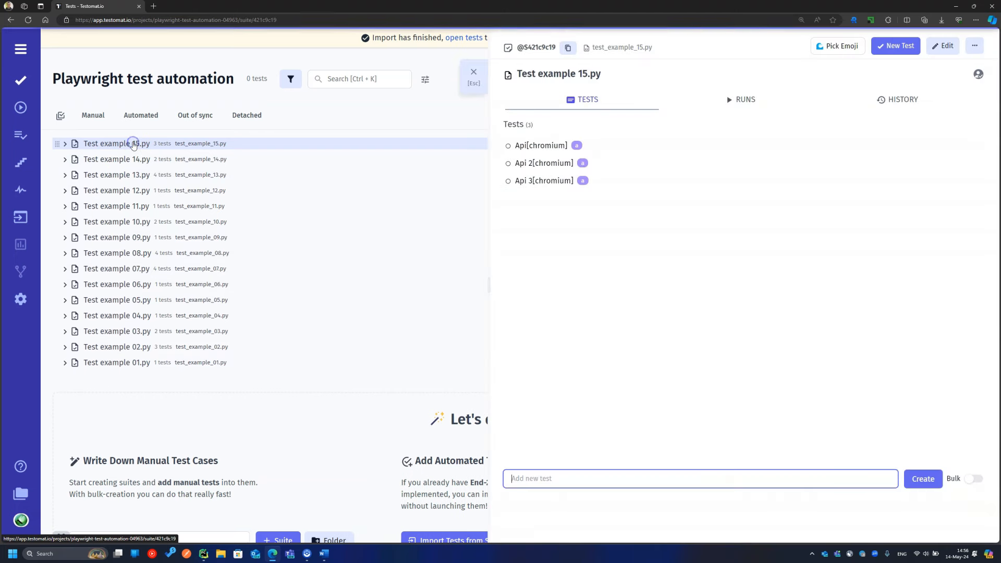
{"action": "left_click", "coordinate": [540, 145]}
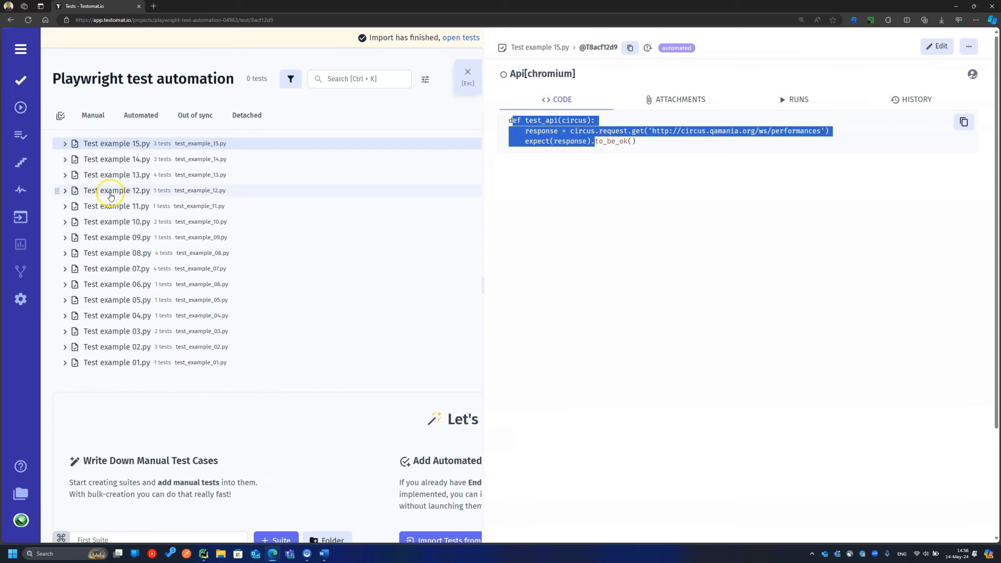
{"action": "left_click", "coordinate": [117, 189]}
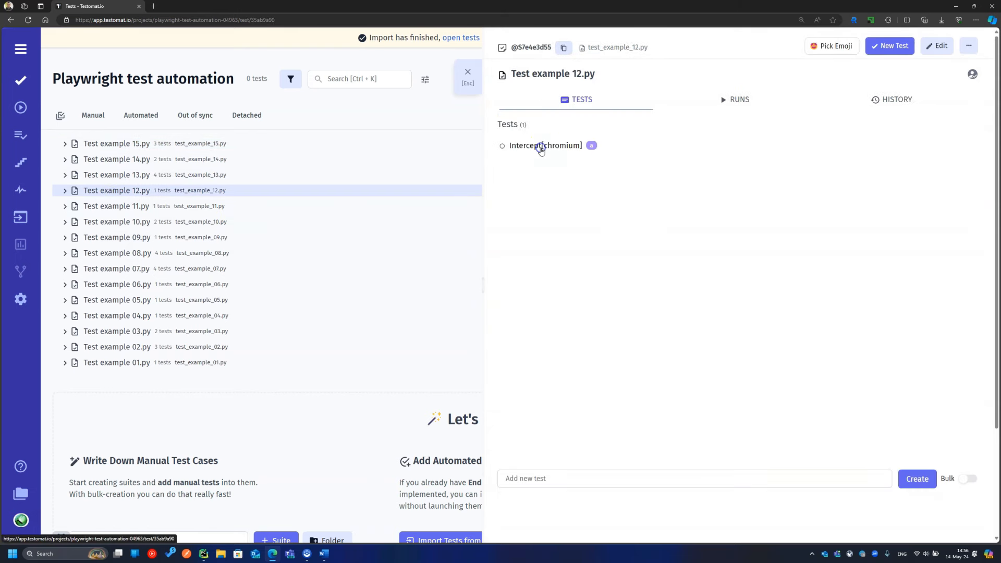
{"action": "left_click", "coordinate": [545, 145]}
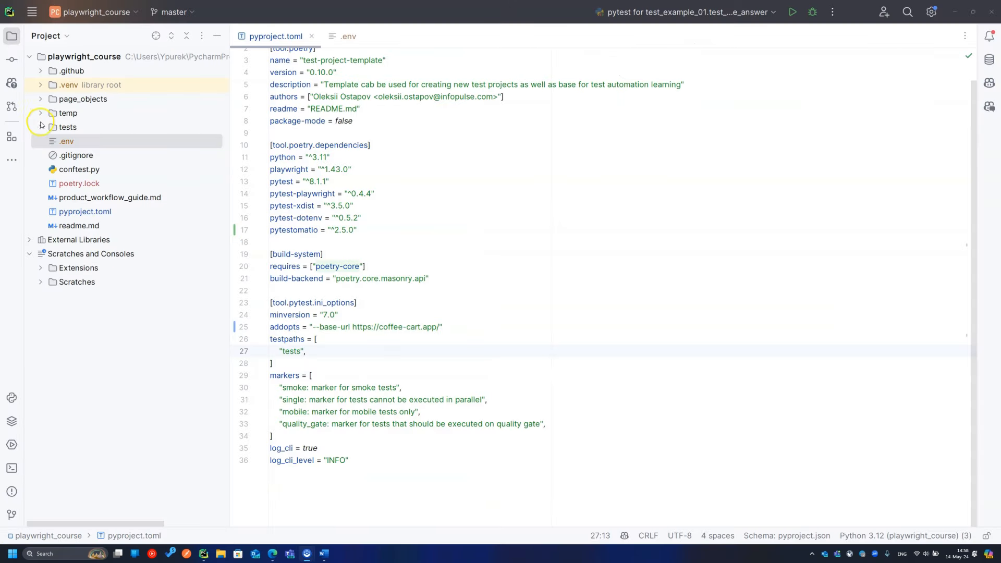
{"action": "left_click", "coordinate": [41, 127]}
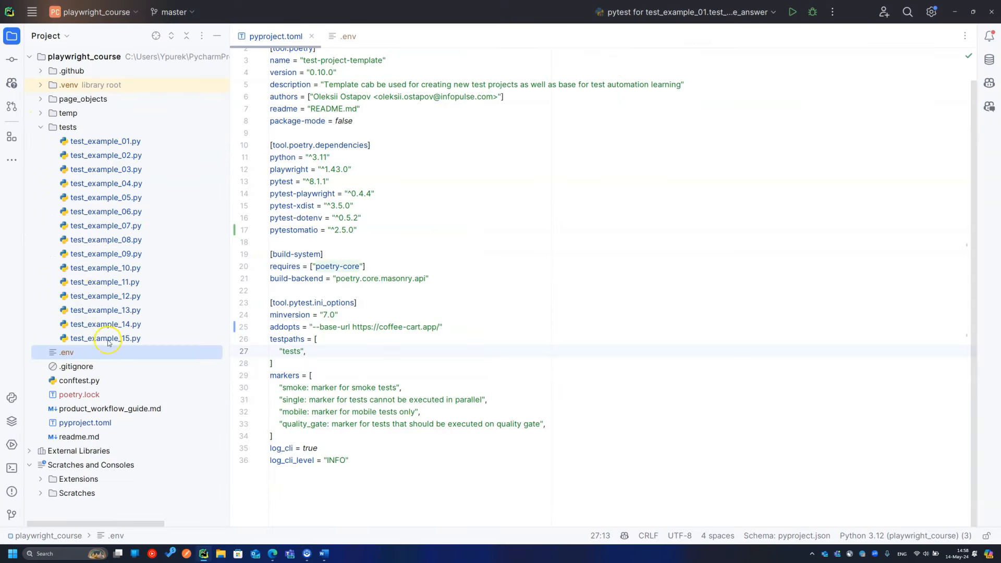
{"action": "double_click", "coordinate": [107, 338]}
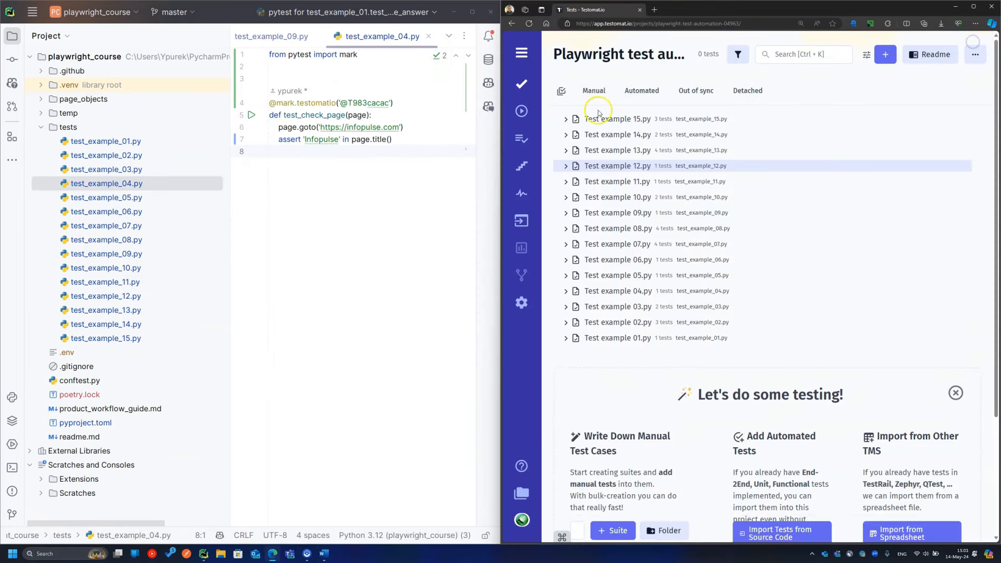
With the Runs page open, run pytest with Testomat.io reporting from the Terminal.
{"action": "left_click", "coordinate": [521, 112]}
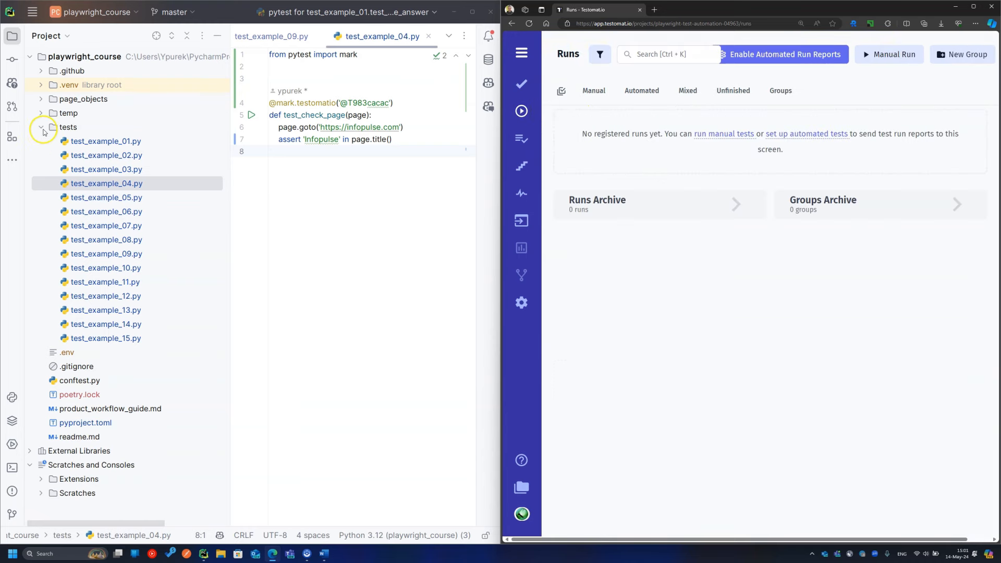
{"action": "left_click", "coordinate": [42, 128]}
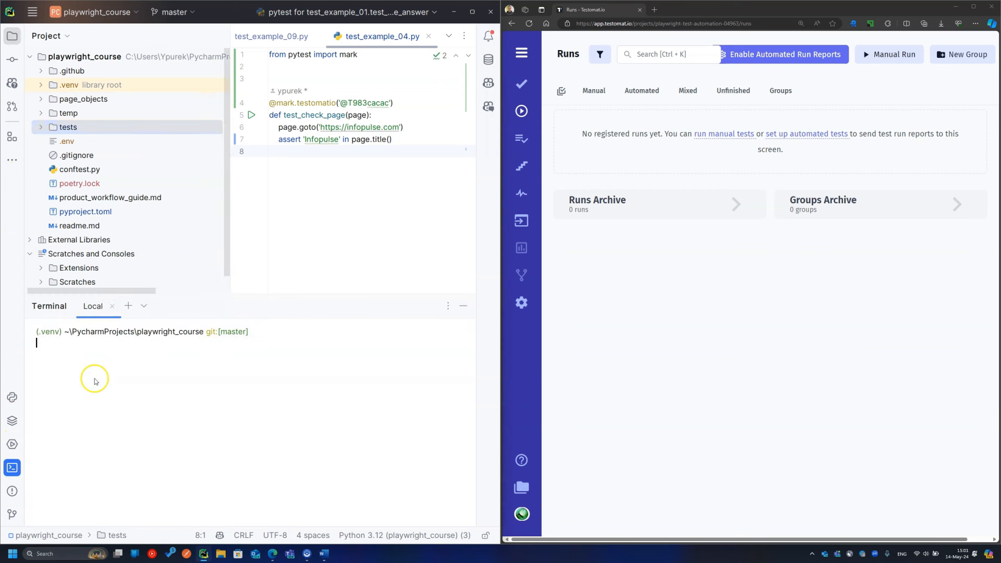
{"action": "type", "text": "pytest --test"}
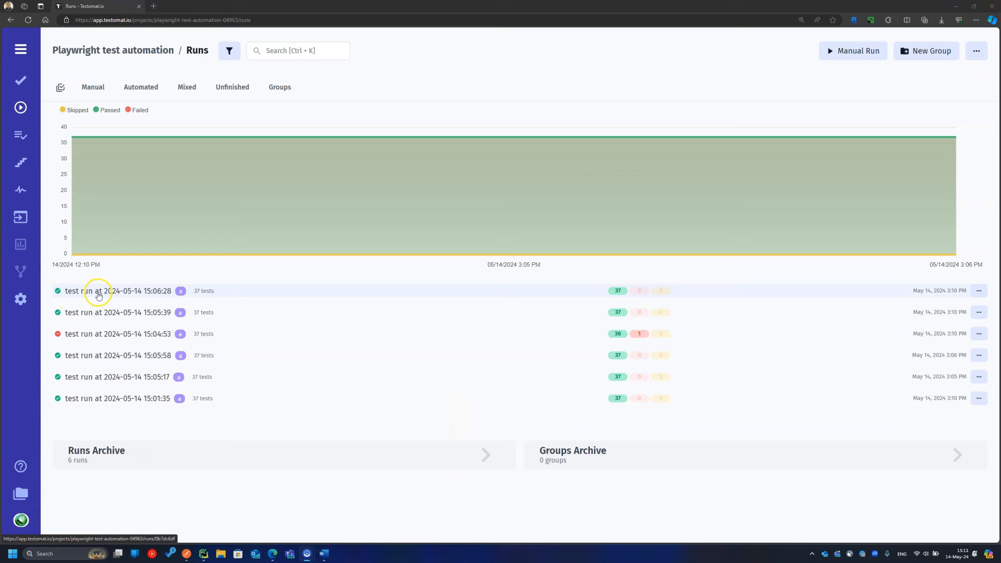
{"action": "mouse_move", "coordinate": [19, 300]}
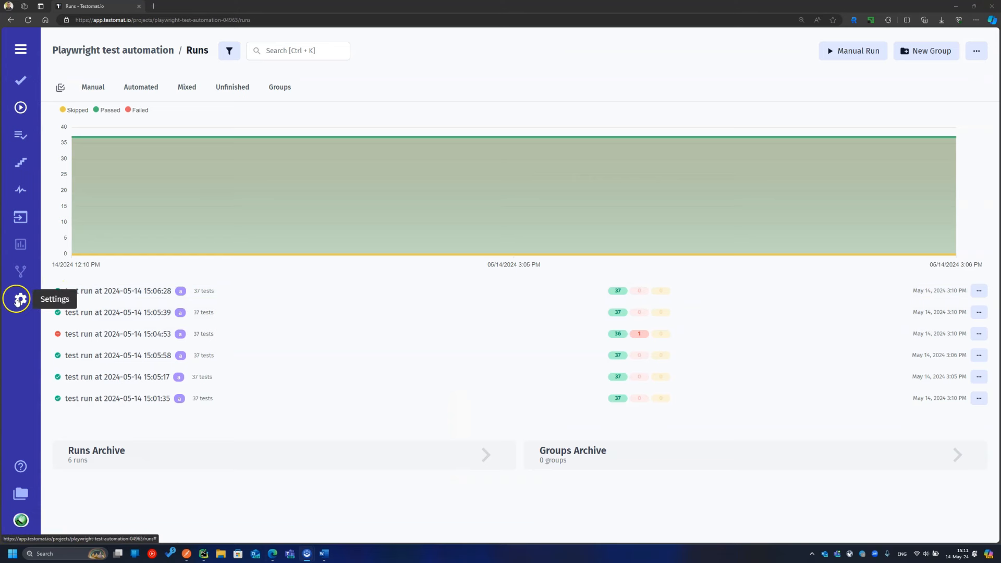
Navigate to Settings > Report Notifications for the project.
{"action": "left_click", "coordinate": [19, 299]}
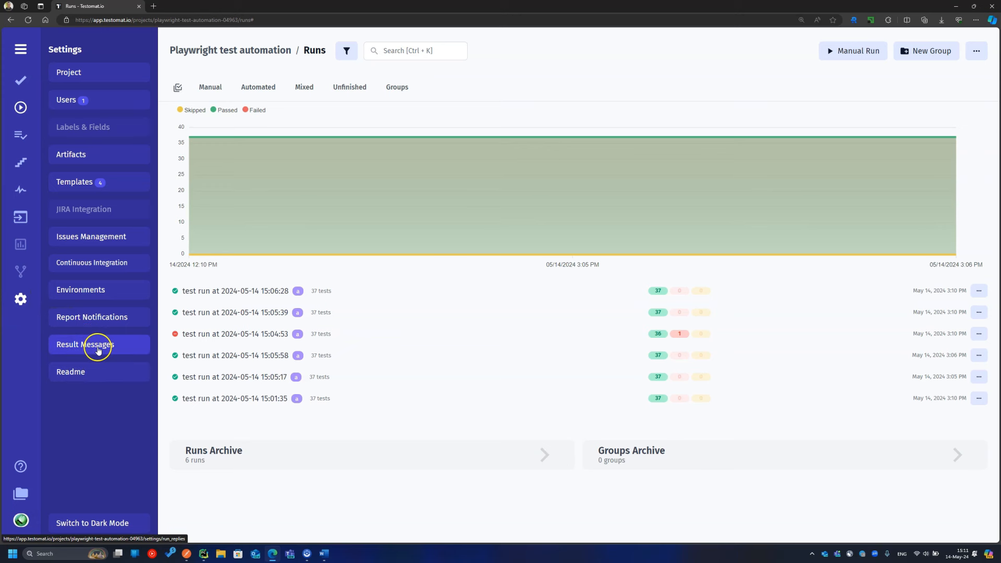
{"action": "left_click", "coordinate": [92, 317]}
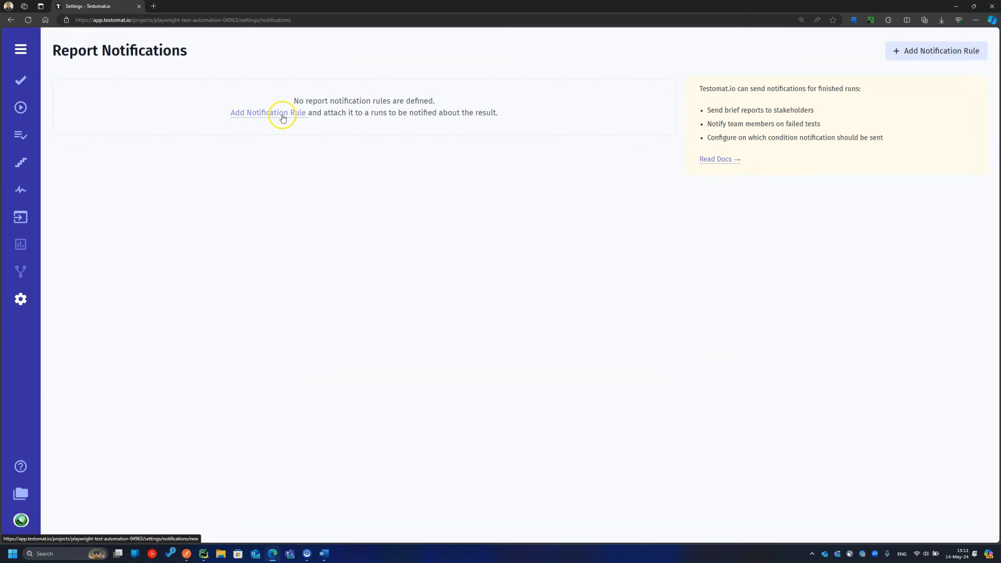
{"action": "left_click", "coordinate": [268, 112]}
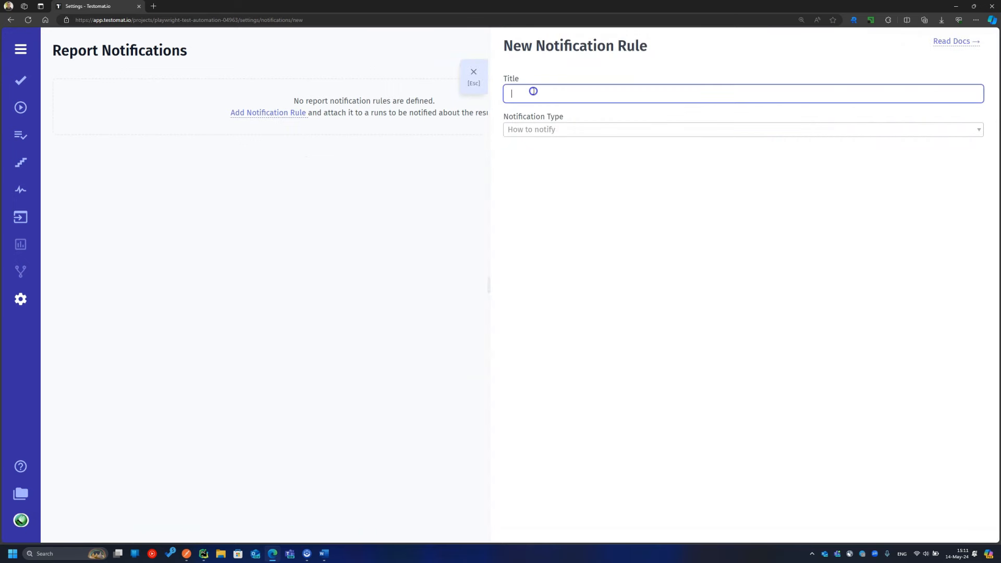
{"action": "type", "text": "test report"}
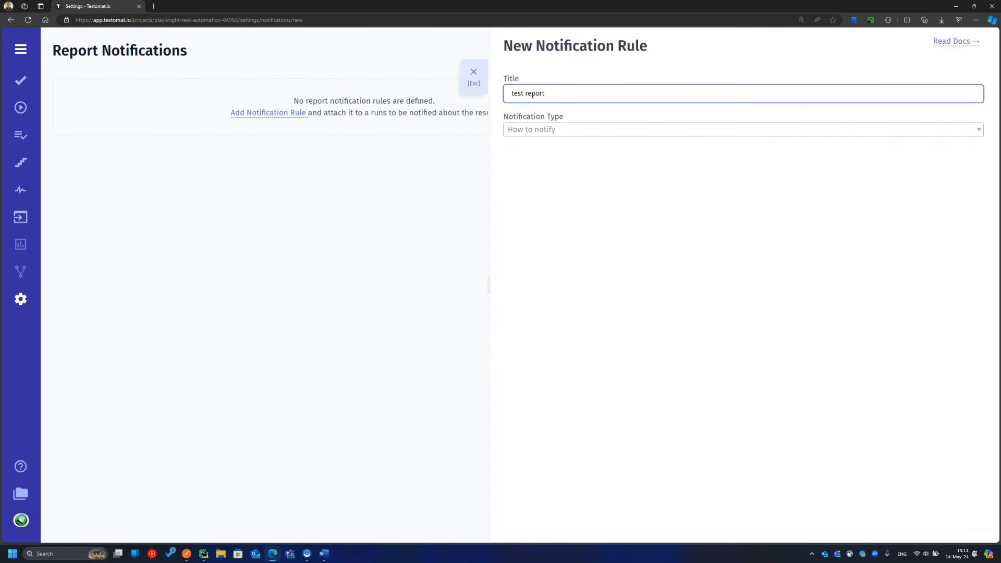
{"action": "left_click", "coordinate": [740, 129]}
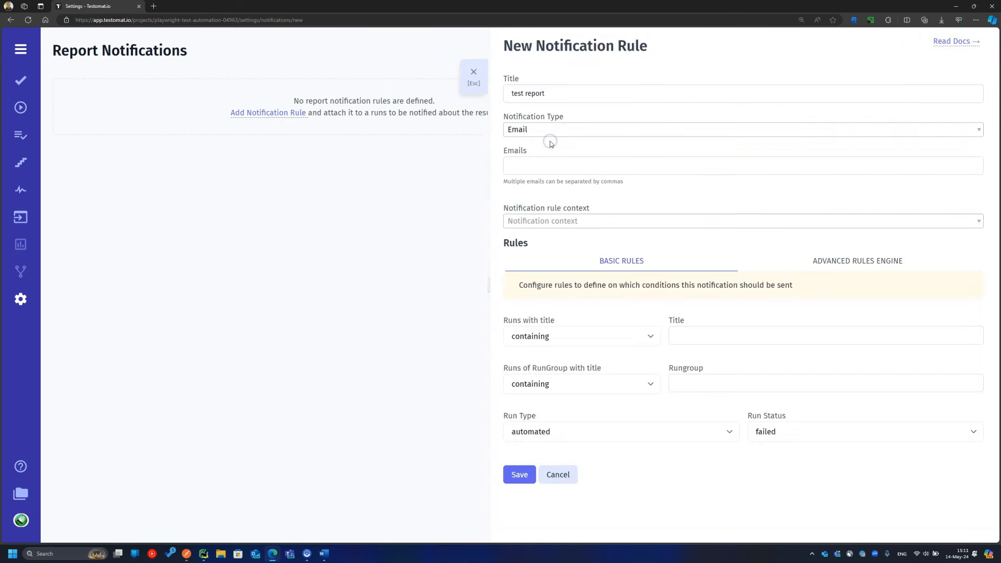
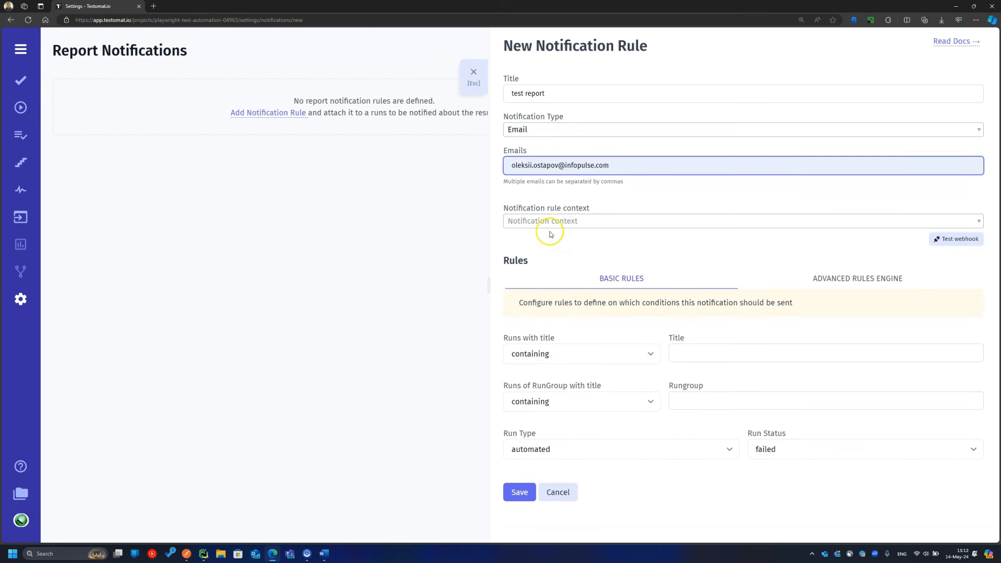
{"action": "type", "text": "run"}
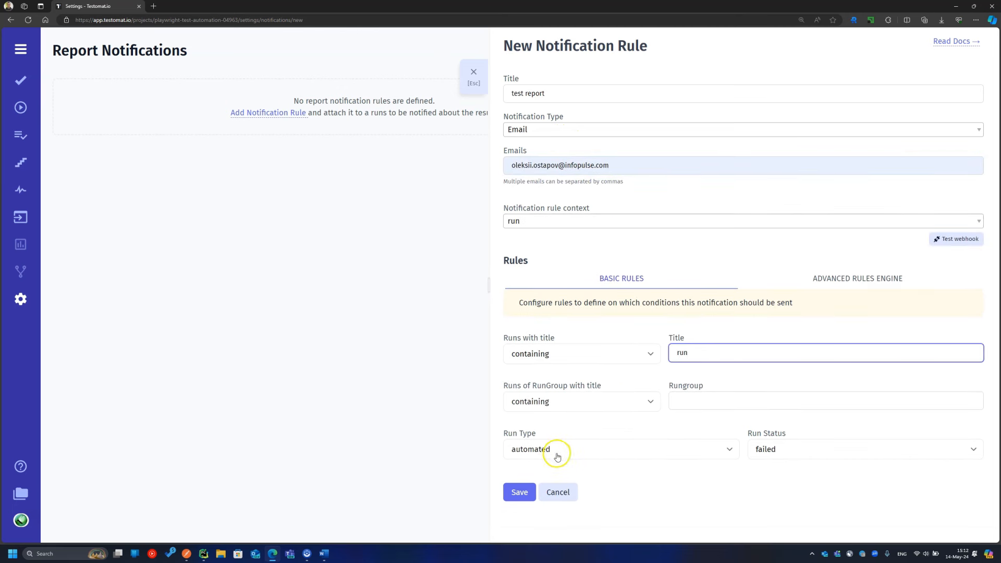
Set Run Status to any, save the rule and view the emailed run report.
{"action": "left_click", "coordinate": [862, 448]}
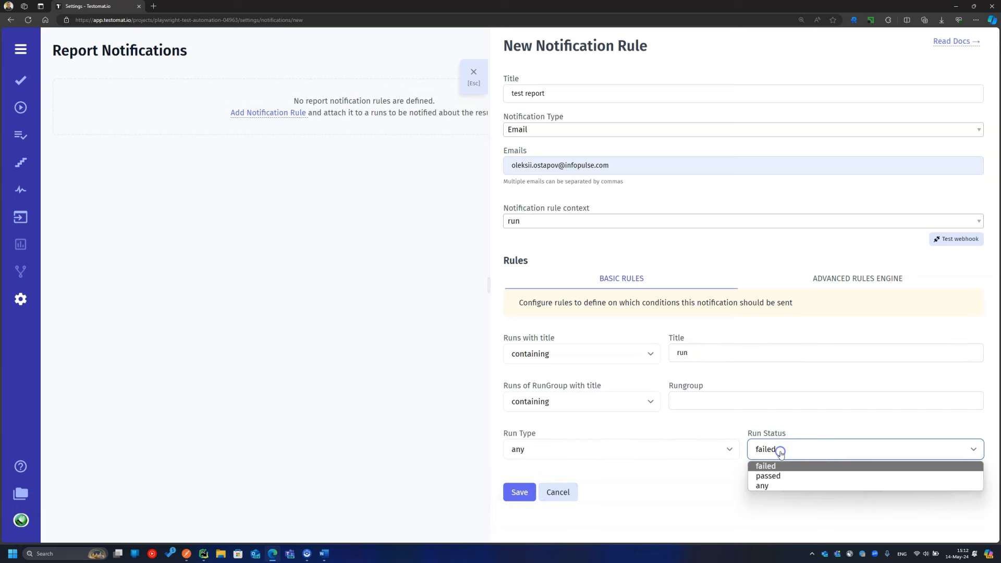
{"action": "left_click", "coordinate": [761, 485]}
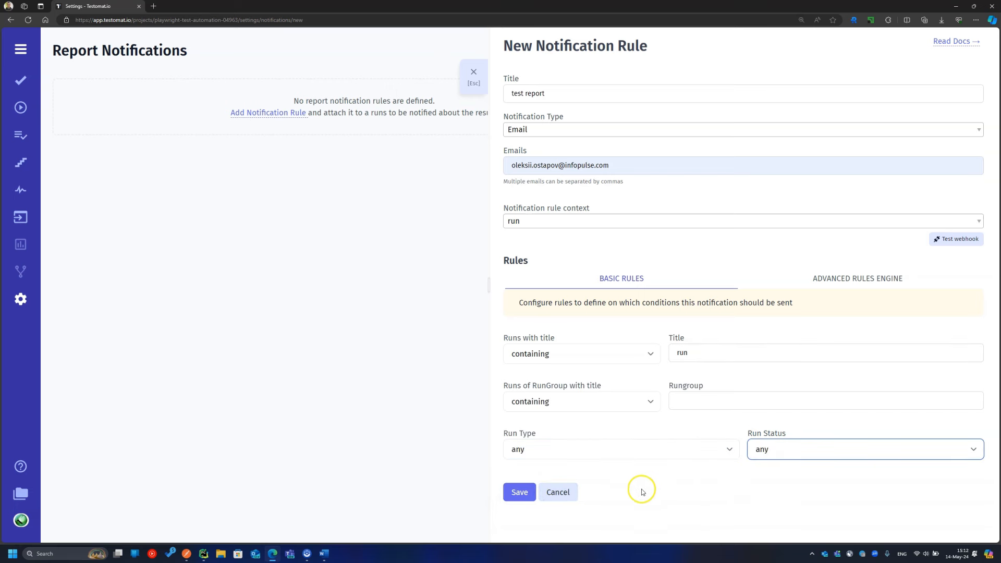
{"action": "left_click", "coordinate": [519, 492]}
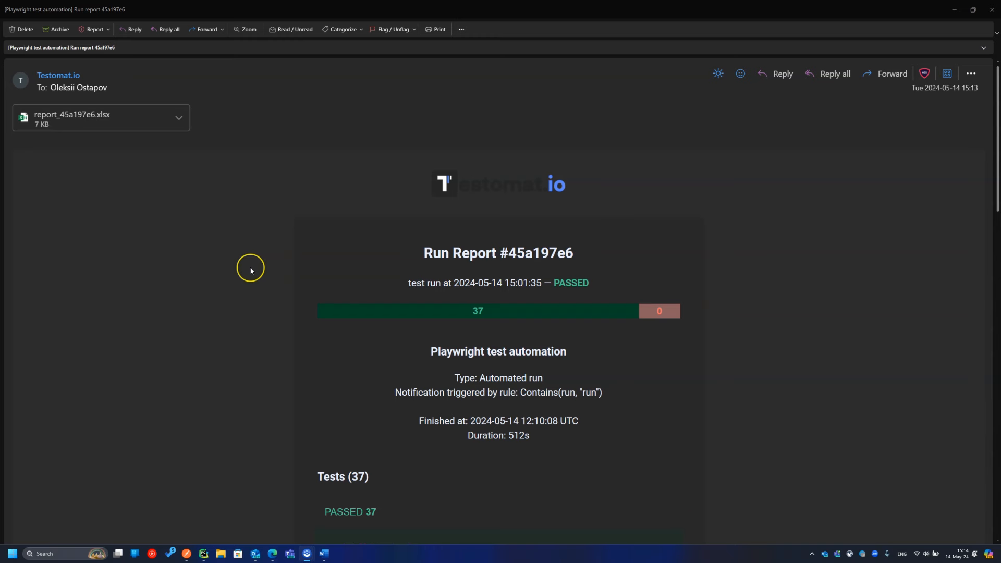
{"action": "scroll", "scroll_direction": "down", "scroll_amount": 3}
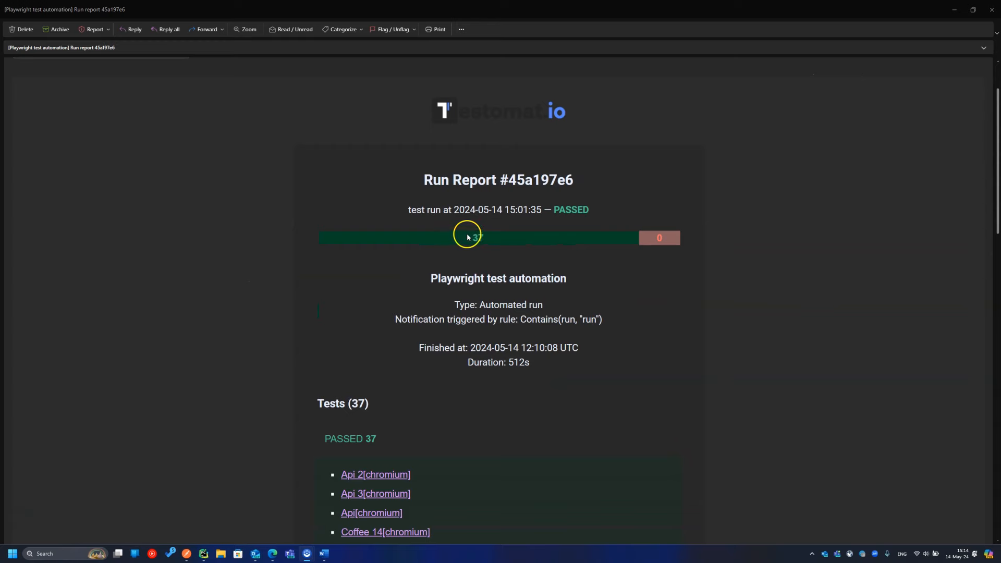